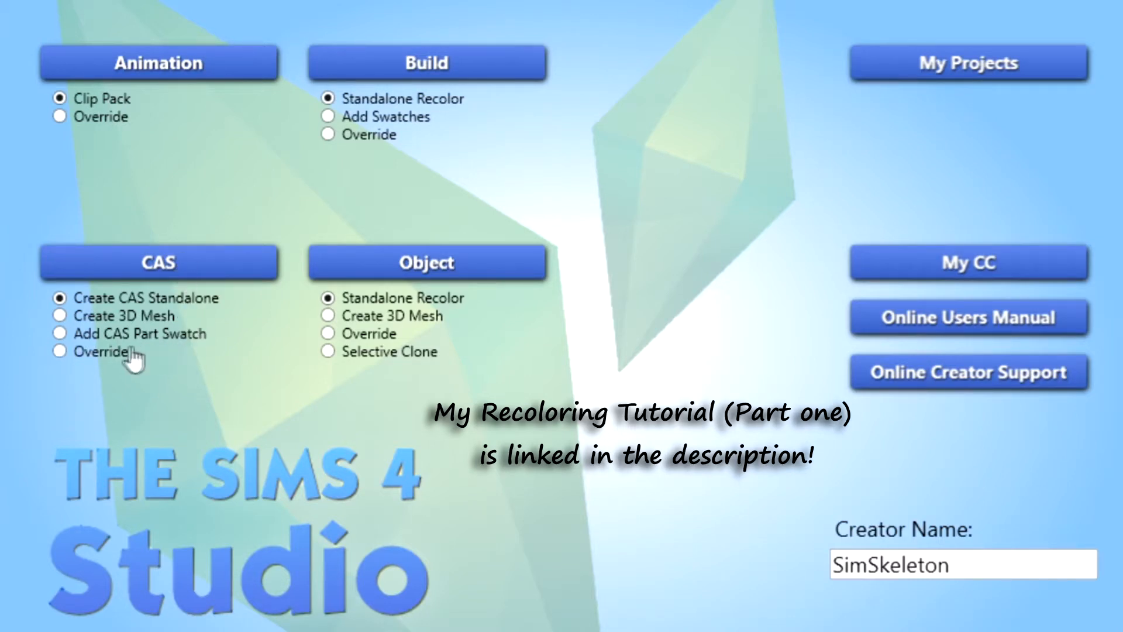
# Start a new CAS part swatch using the 'Add CAS Part Swatch' option.
pyautogui.click(60, 333)
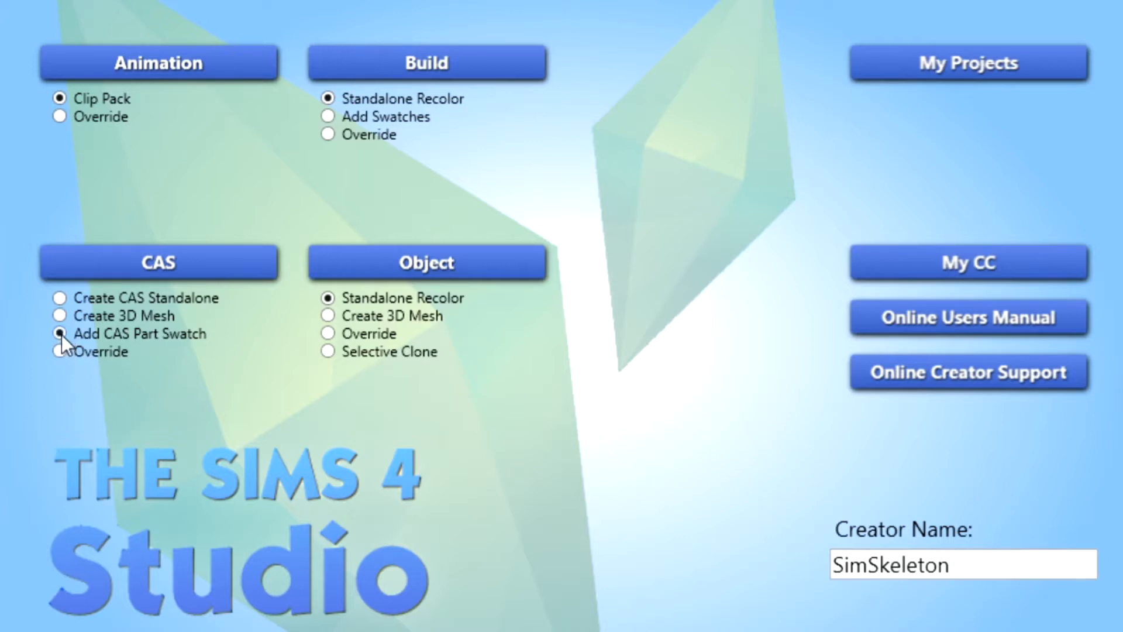
pyautogui.click(159, 261)
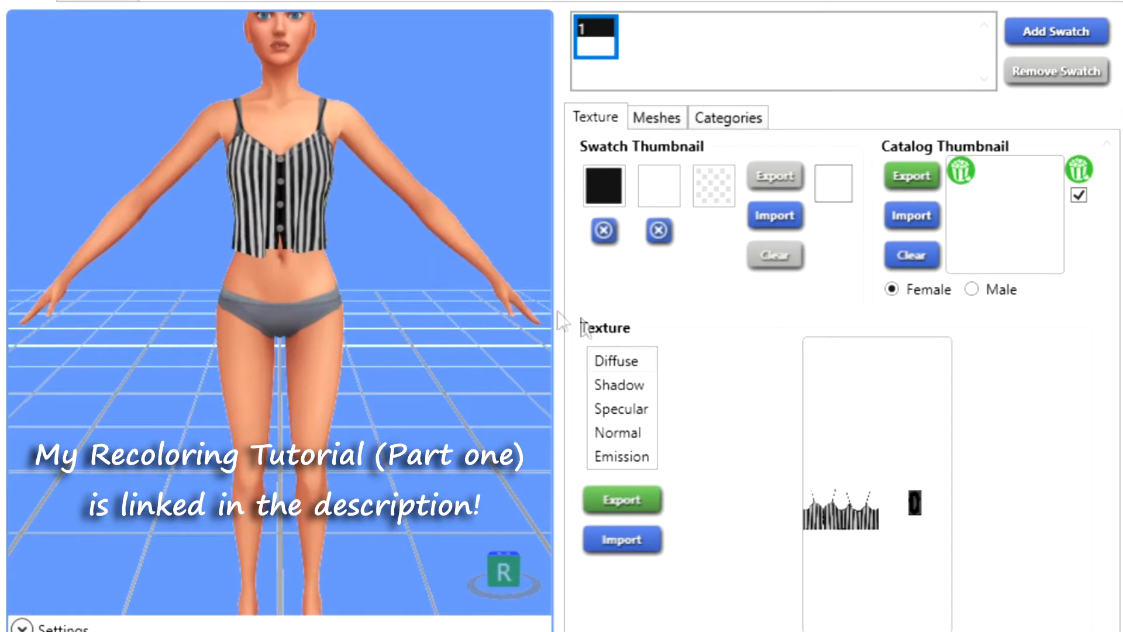
pyautogui.moveTo(987, 216)
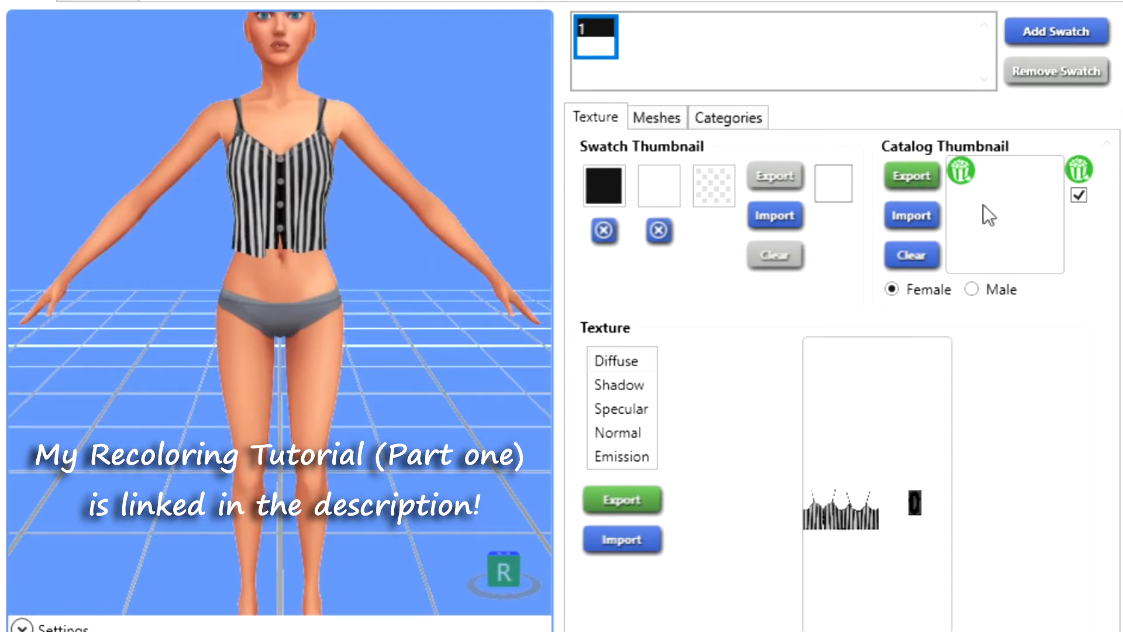
pyautogui.moveTo(1008, 258)
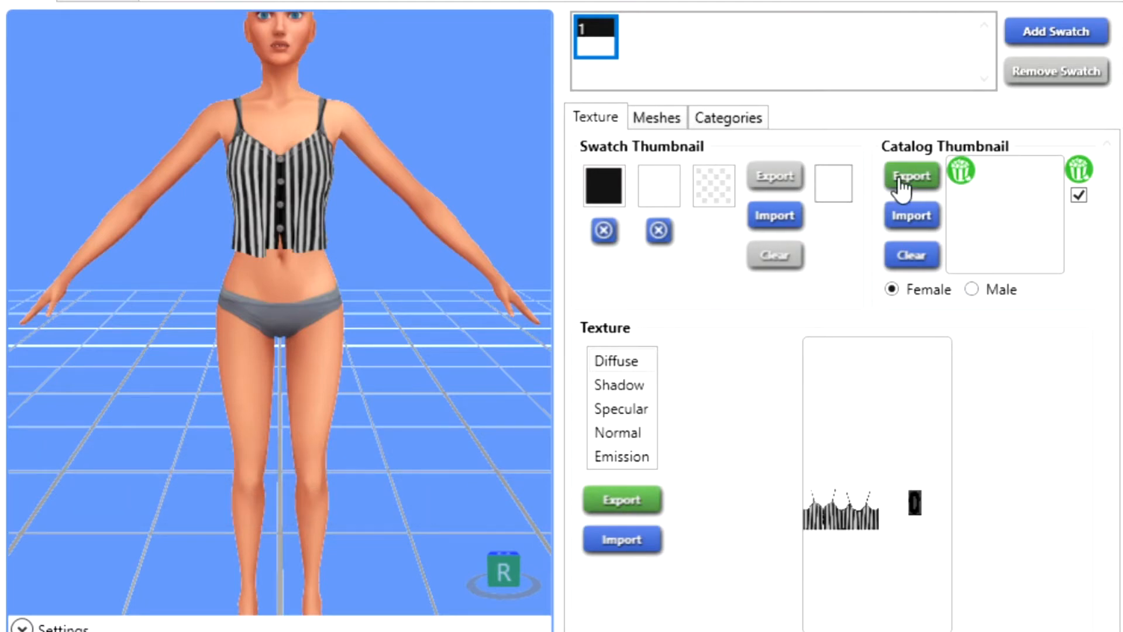
# Save the blank catalog thumbnail as croptopthumb.png.
pyautogui.click(911, 176)
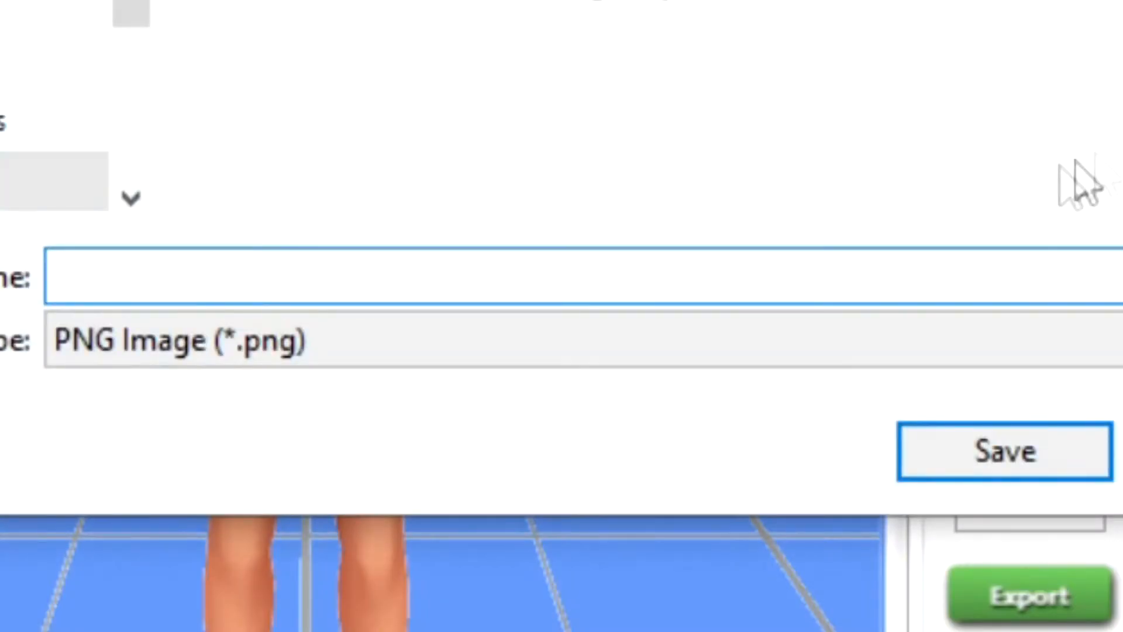
pyautogui.click(287, 278)
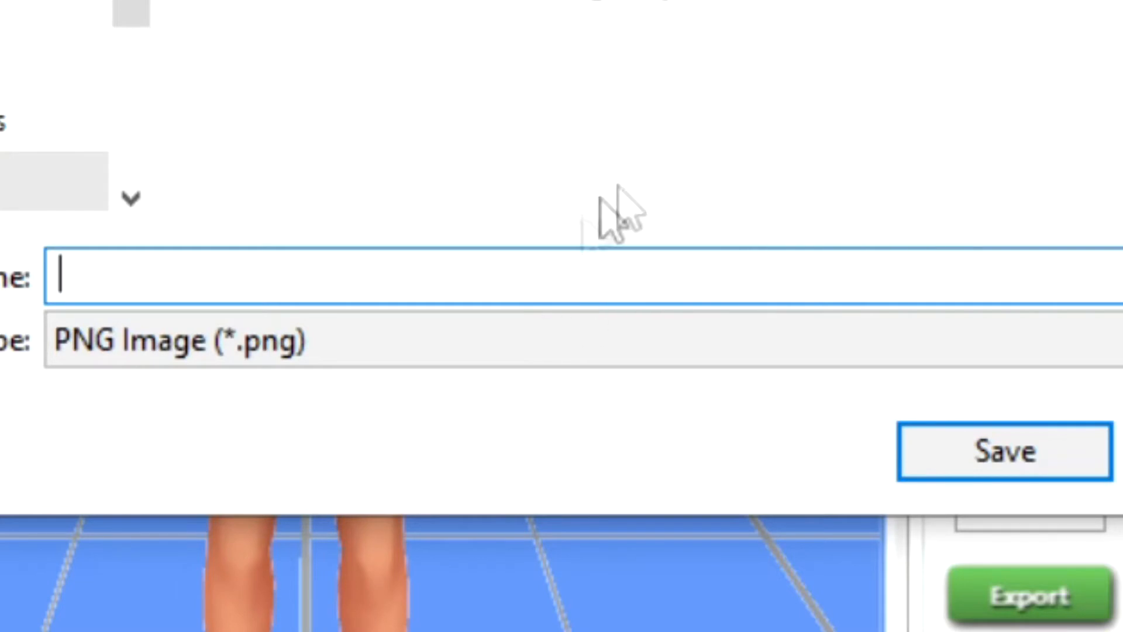
pyautogui.write('cropt')
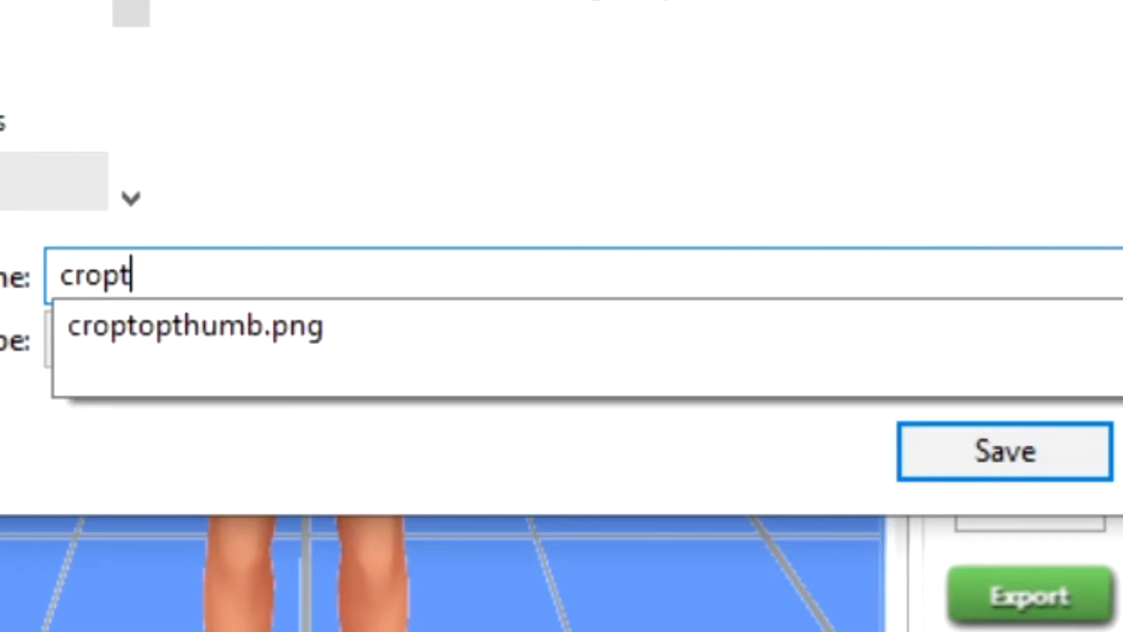
pyautogui.write('opthumb')
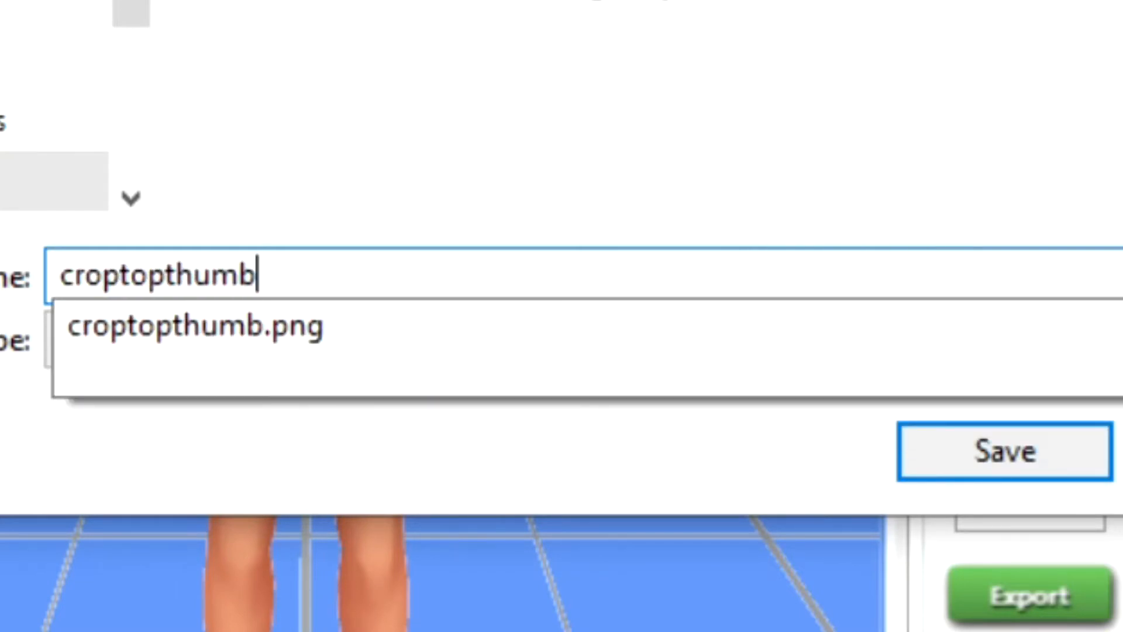
pyautogui.click(1004, 451)
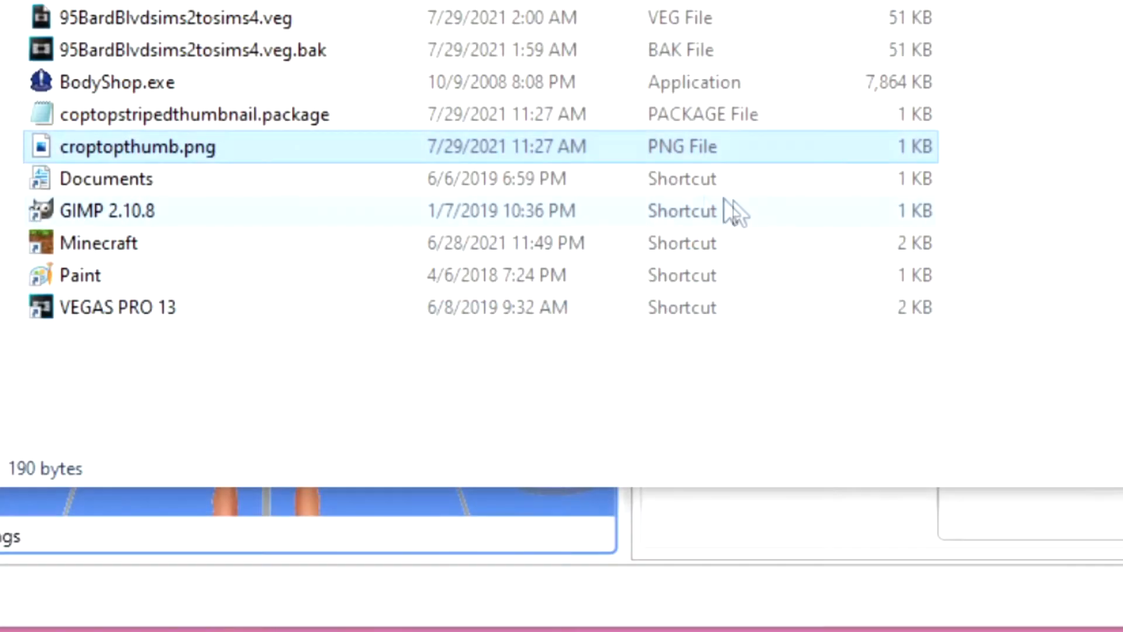
# Bring up the context menu for croptopthumb.png in File Explorer.
pyautogui.rightClick(138, 146)
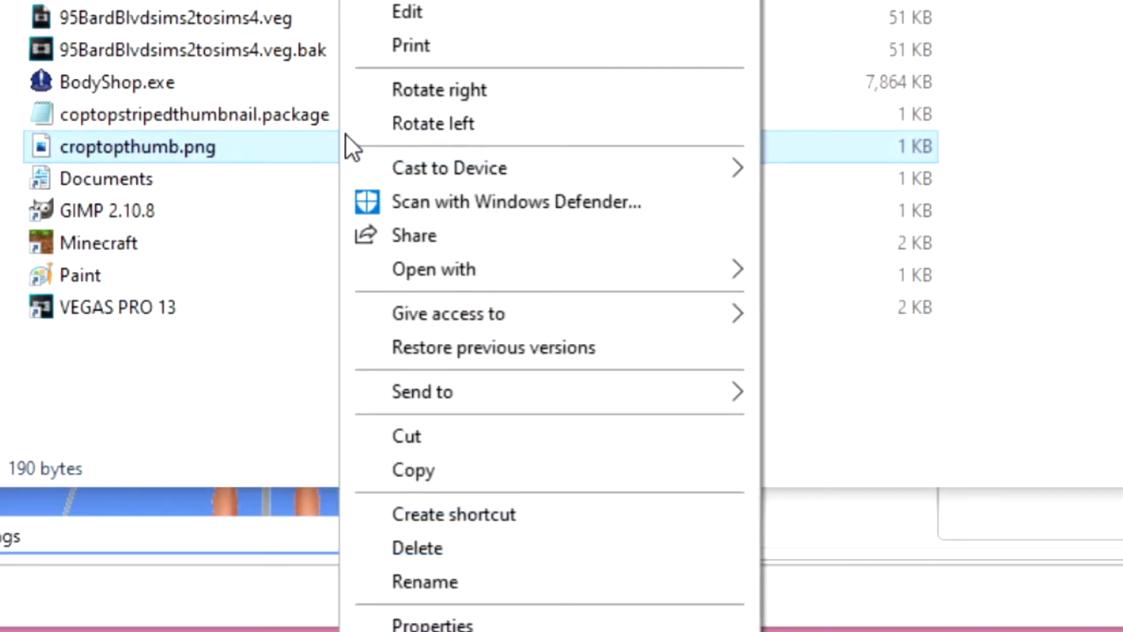
pyautogui.moveTo(480, 291)
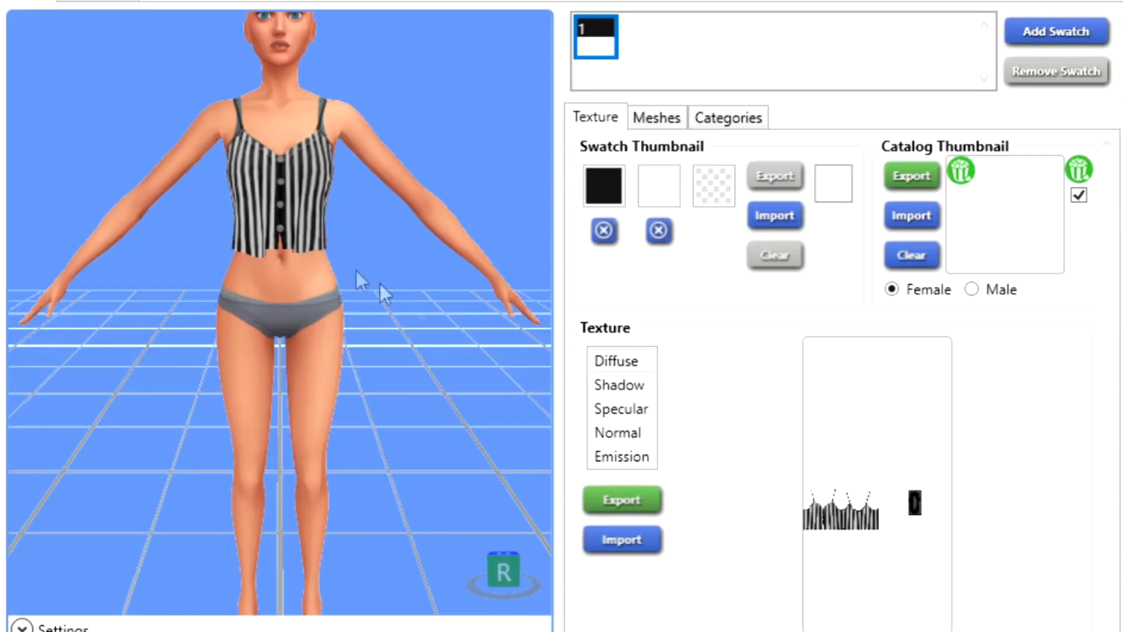
pyautogui.moveTo(745, 337)
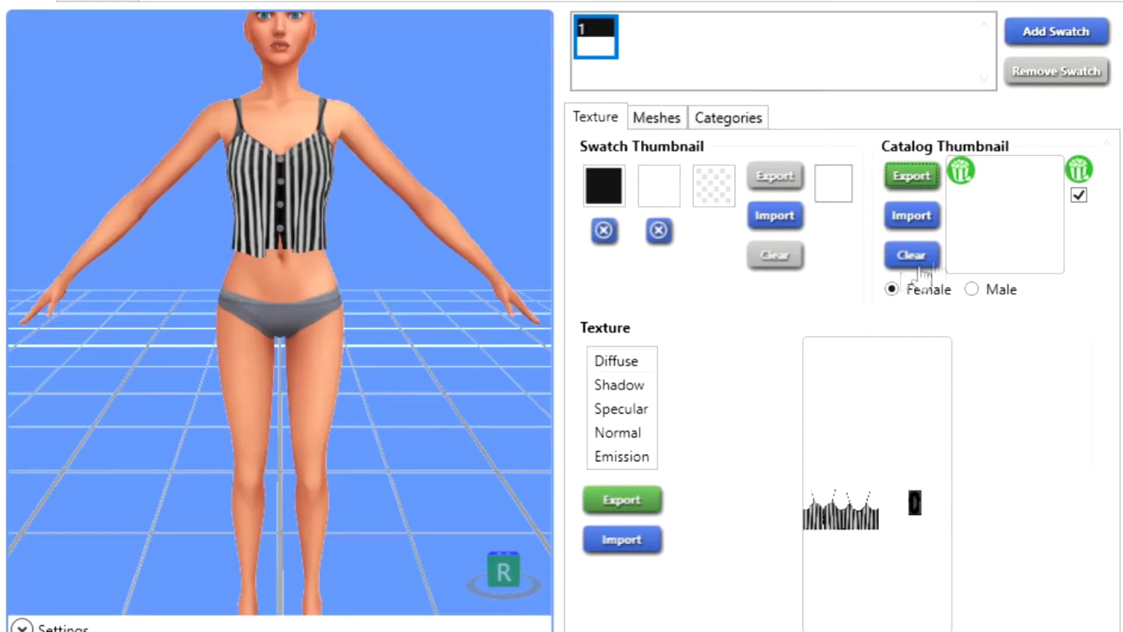
# Import croptopthumb.png as the swatch's catalog thumbnail.
pyautogui.click(910, 215)
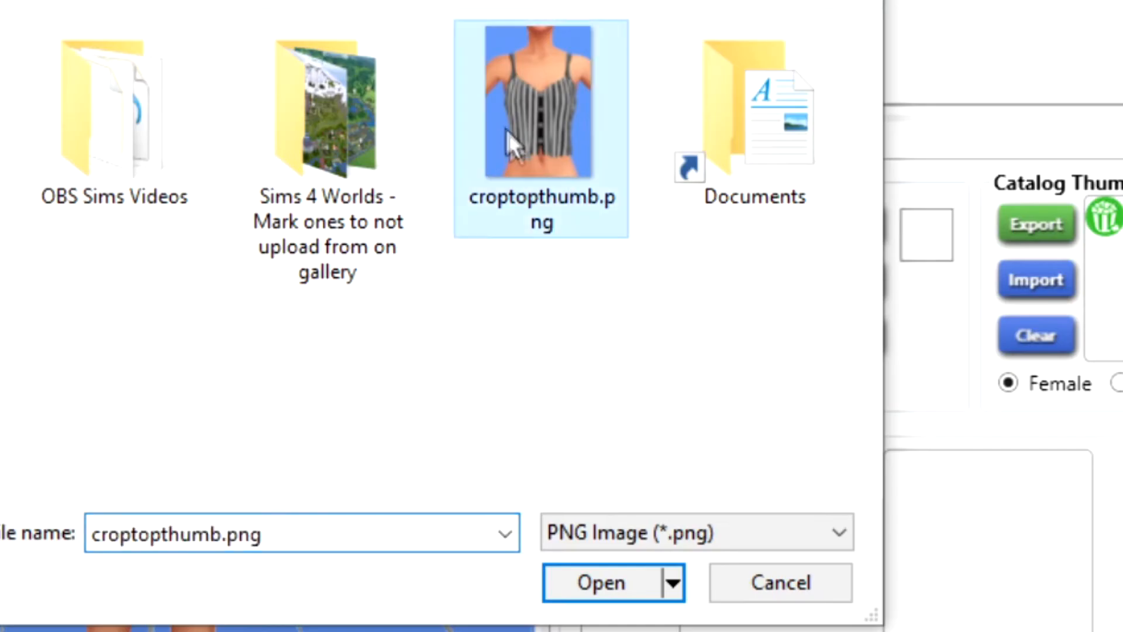
pyautogui.click(600, 581)
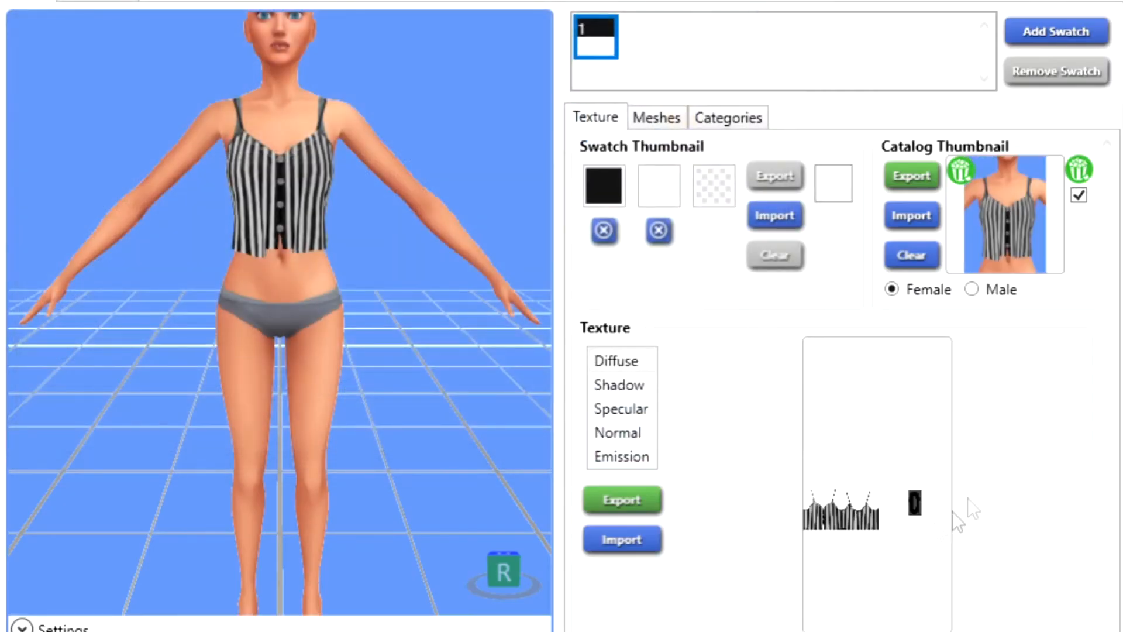
pyautogui.moveTo(967, 185)
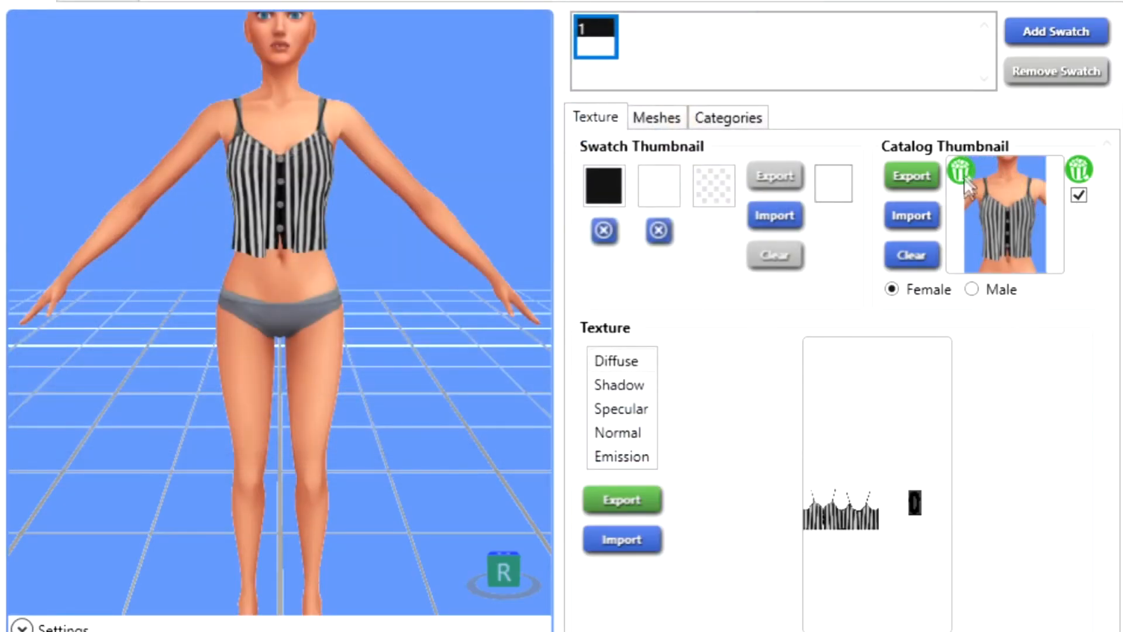